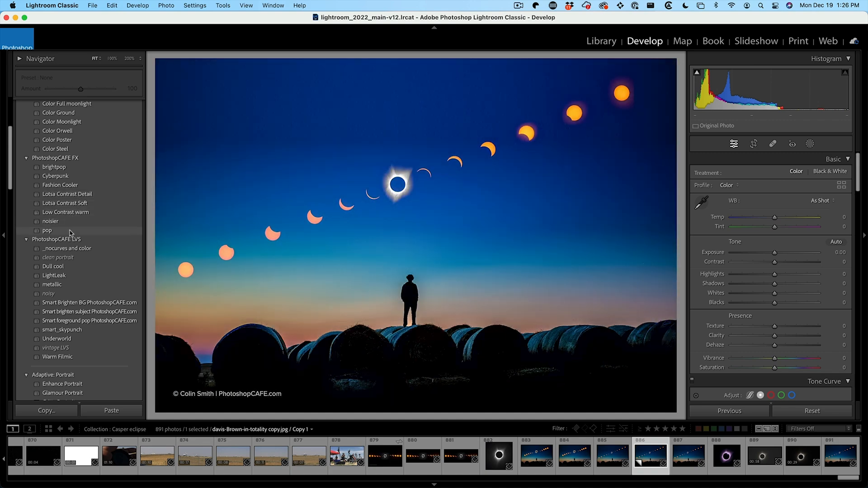
Step: Expand the User Presets group so its presets show in the Presets panel
click(54, 276)
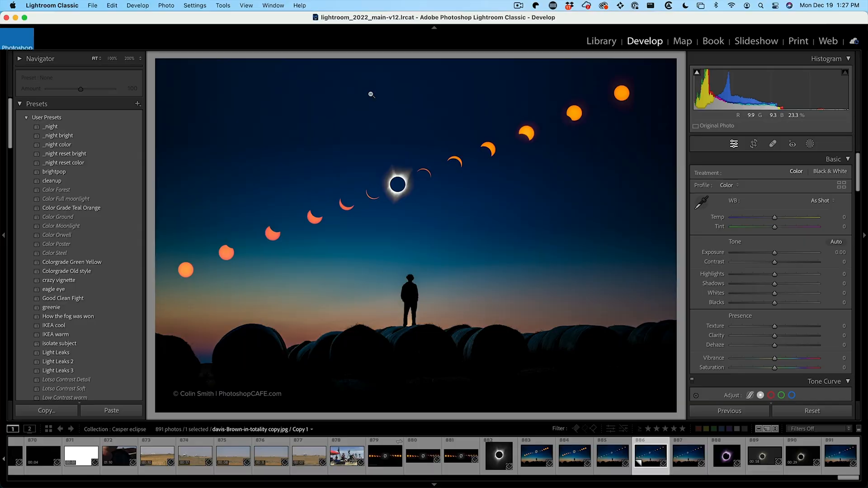
Step: Apply the _night user preset, reset the develop settings, then reapply _night at full amount
click(50, 126)
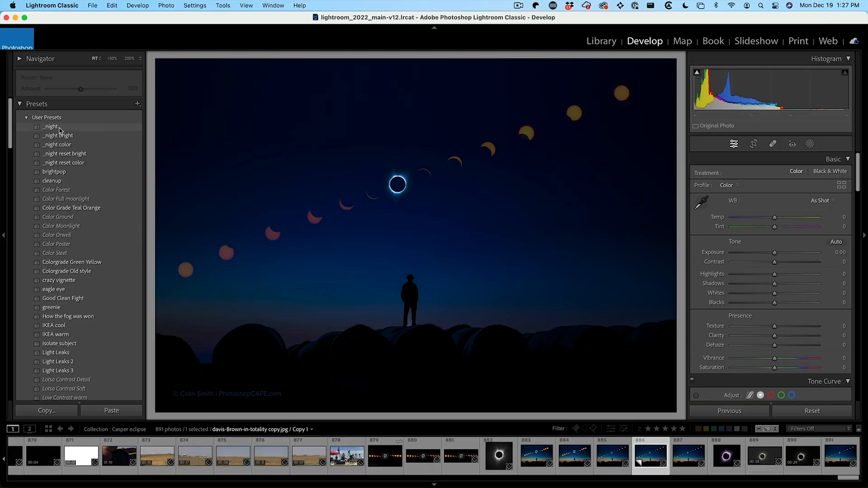
click(50, 127)
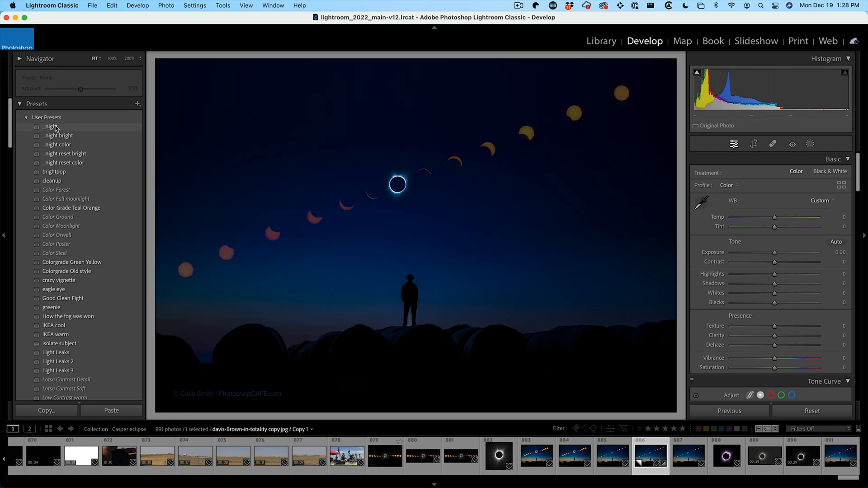
click(50, 127)
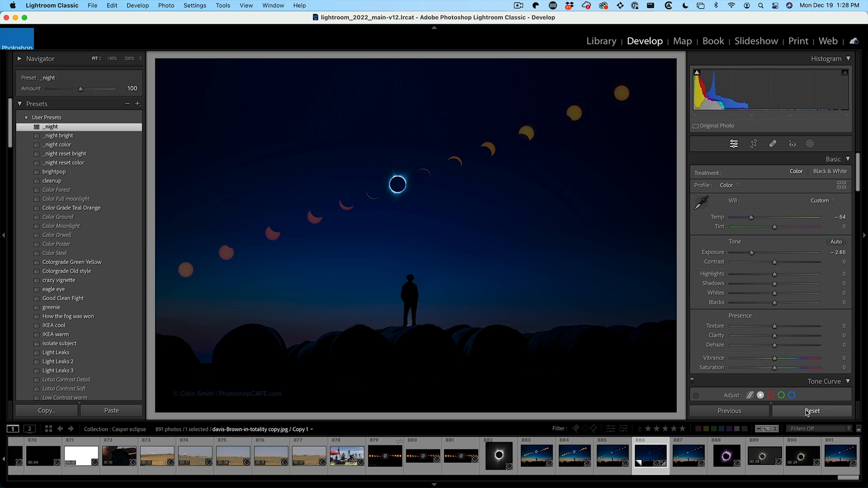
click(811, 410)
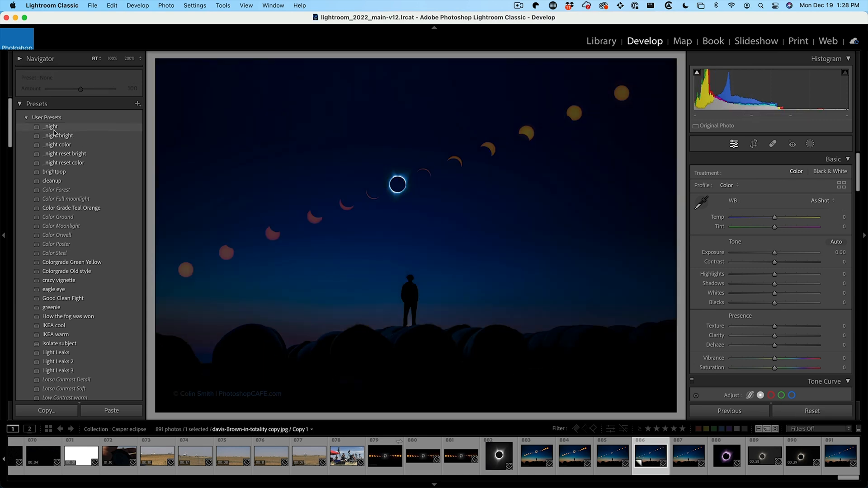
click(50, 126)
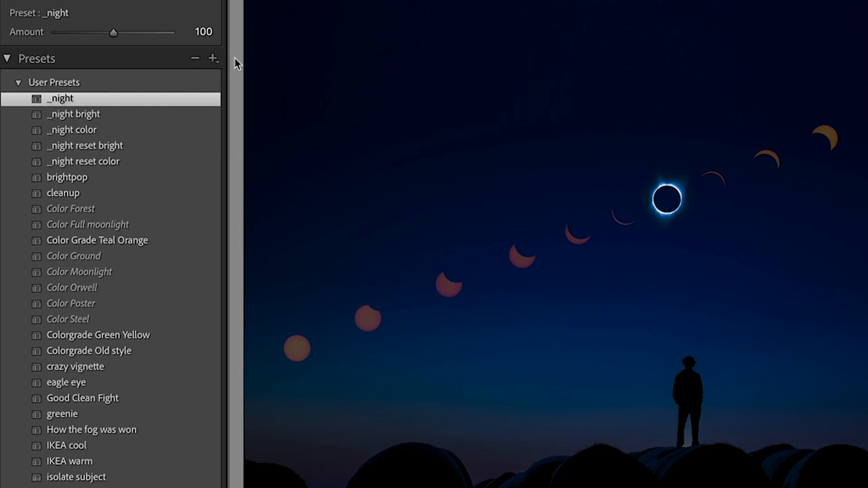
mouse_move(242, 66)
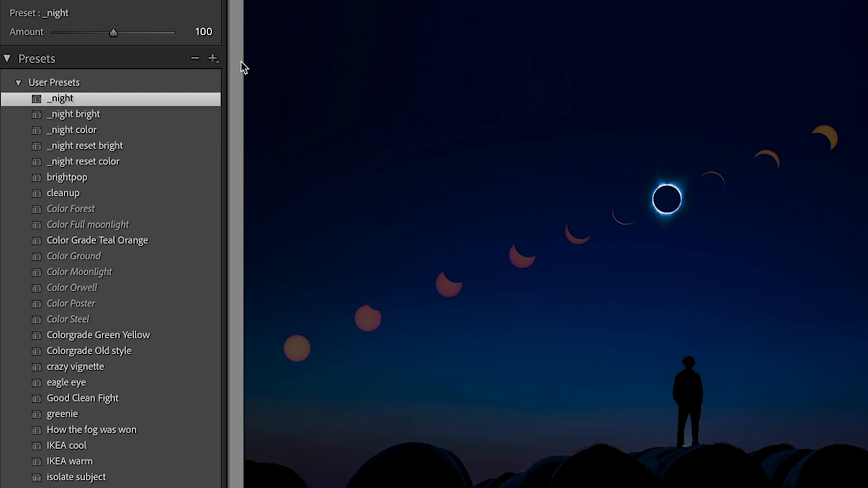
Step: Start a new develop preset with Check None, ticking only Basic, Color Grading, Detail and Lens Corrections
click(213, 58)
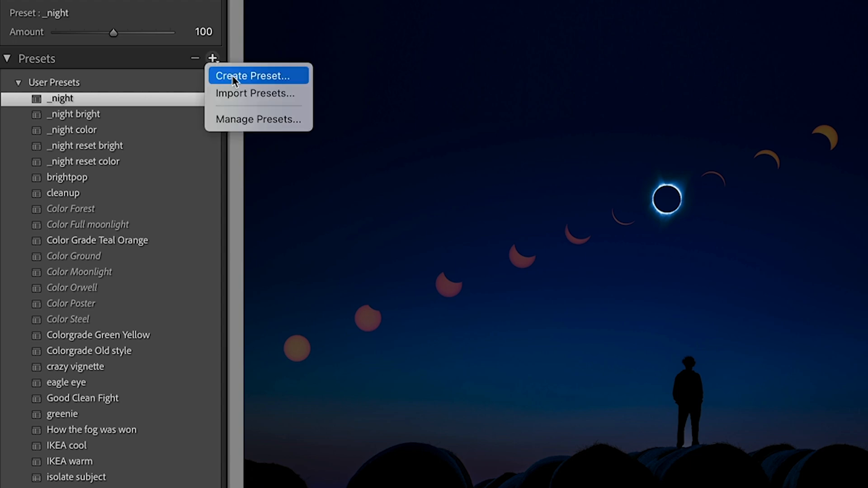
click(253, 76)
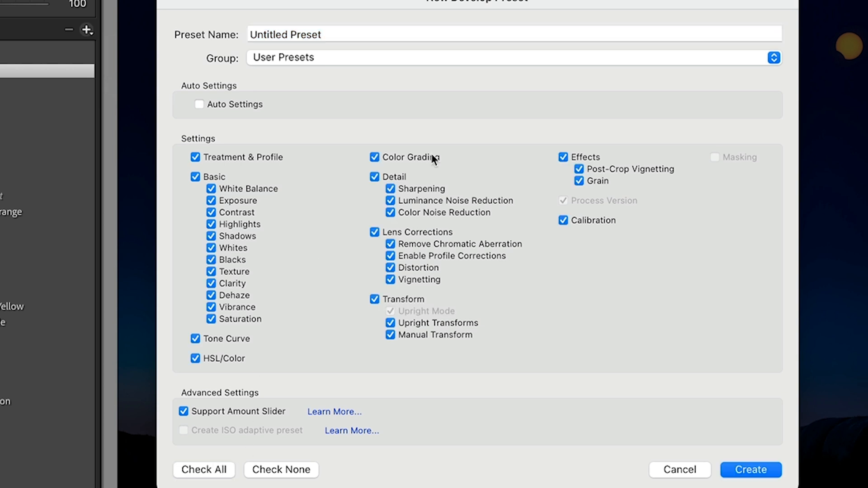
mouse_move(307, 420)
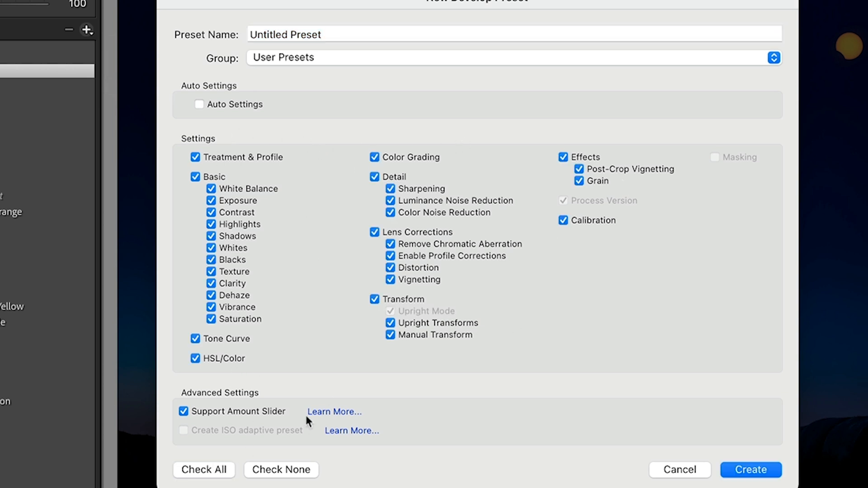
click(281, 469)
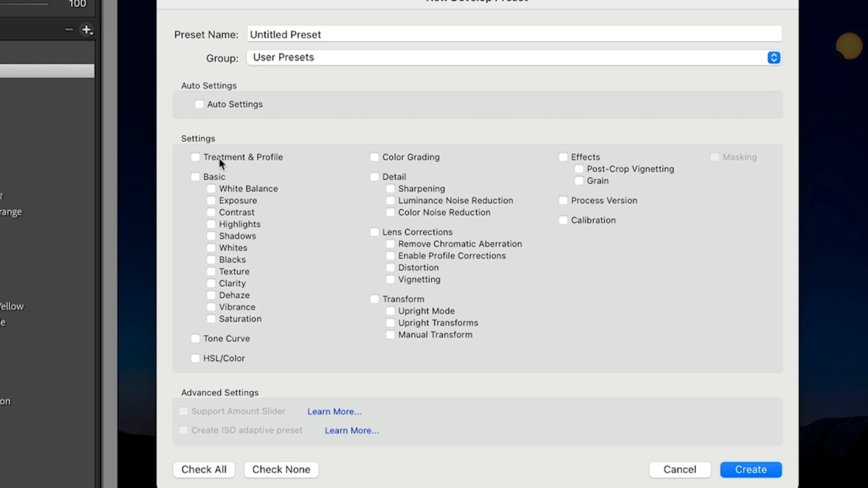
mouse_move(220, 166)
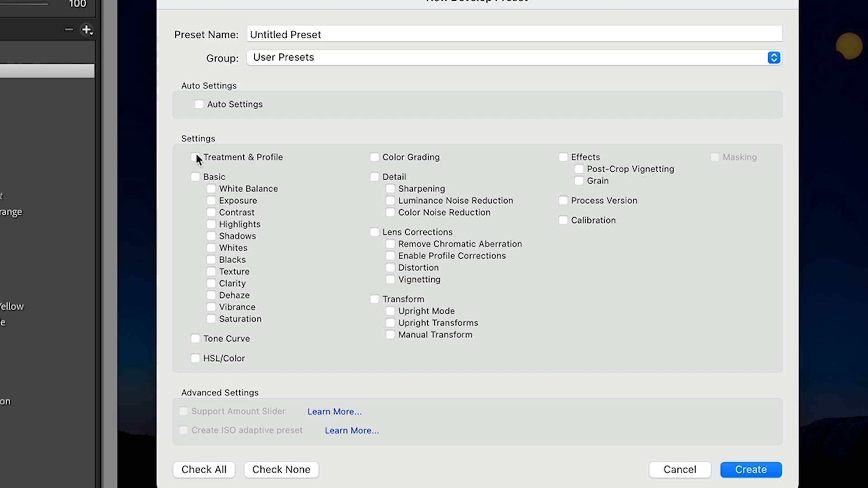
click(203, 469)
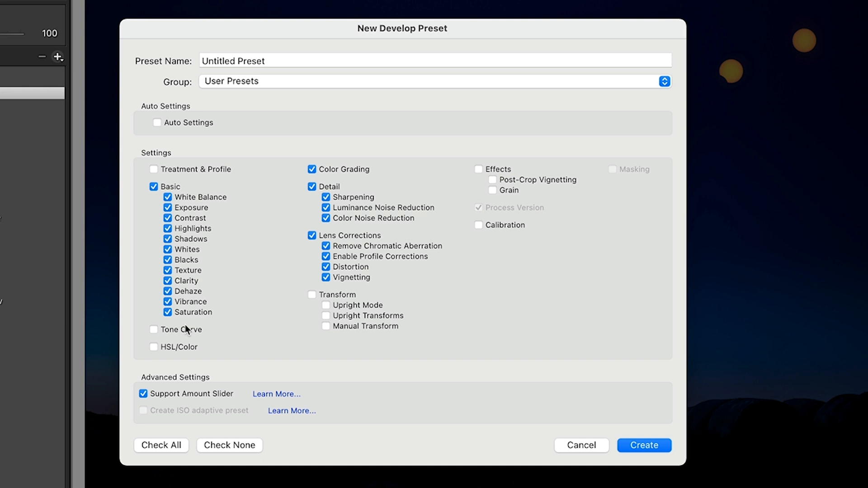
mouse_move(201, 303)
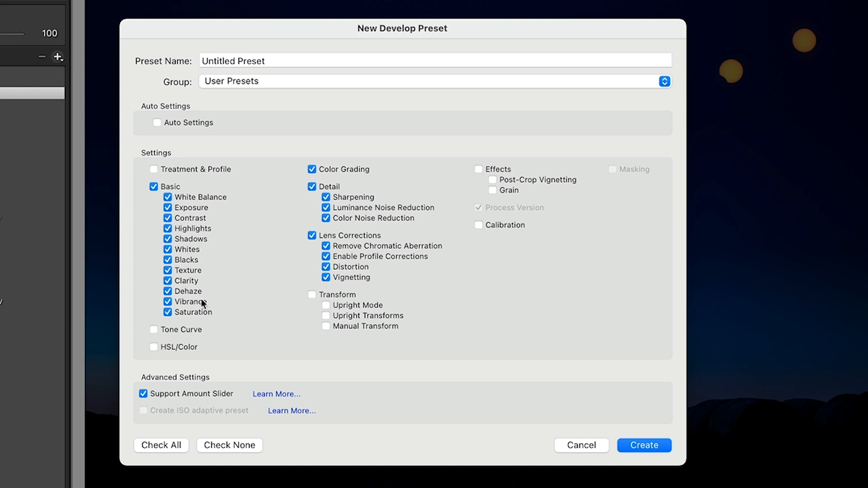
mouse_move(200, 302)
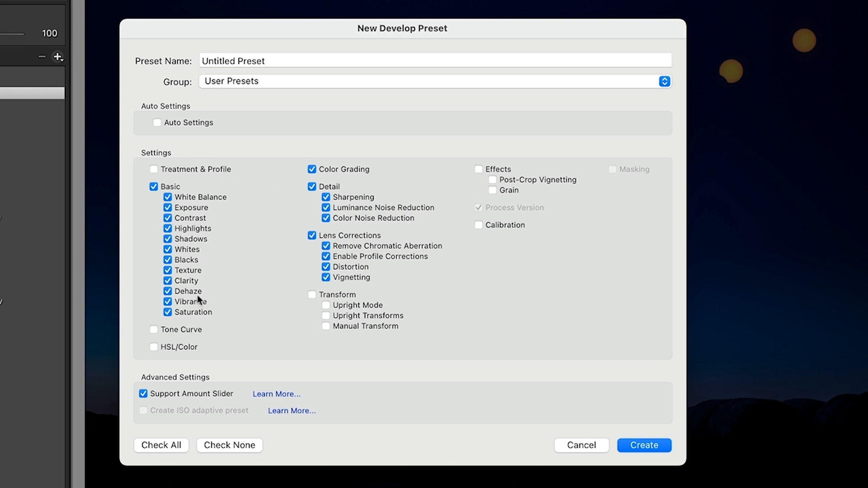
mouse_move(167, 346)
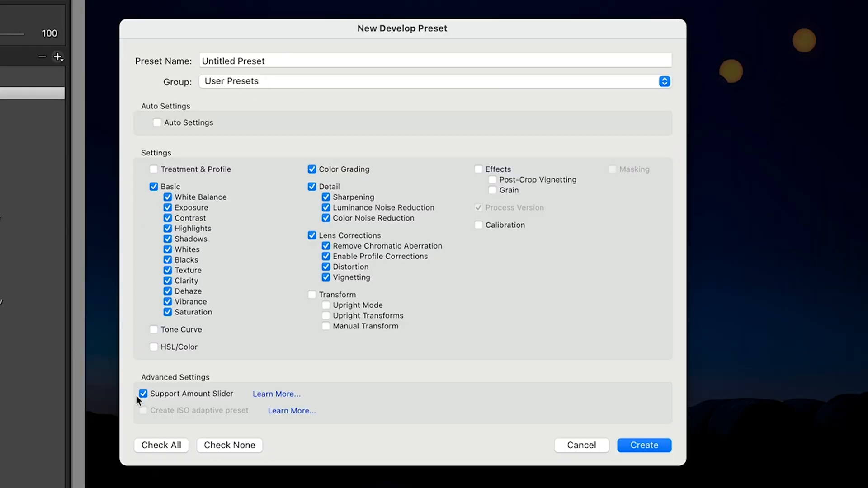
Step: Create preset _test recording only White Balance and Exposure
click(228, 444)
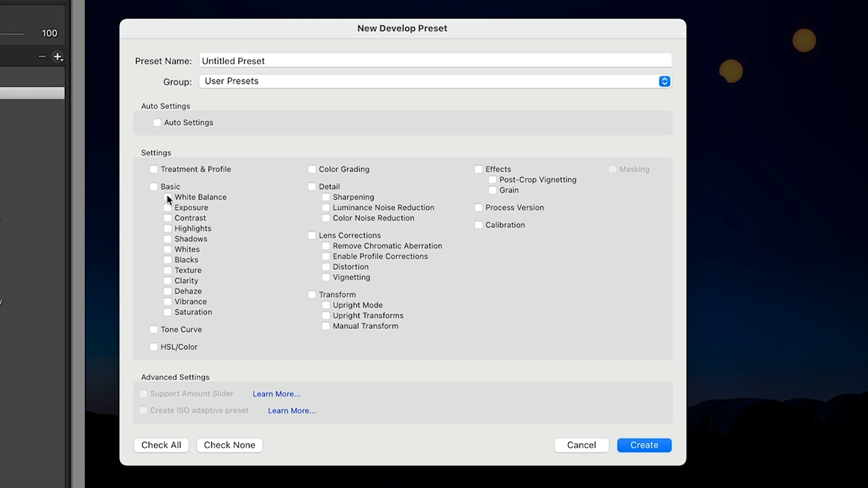
click(154, 186)
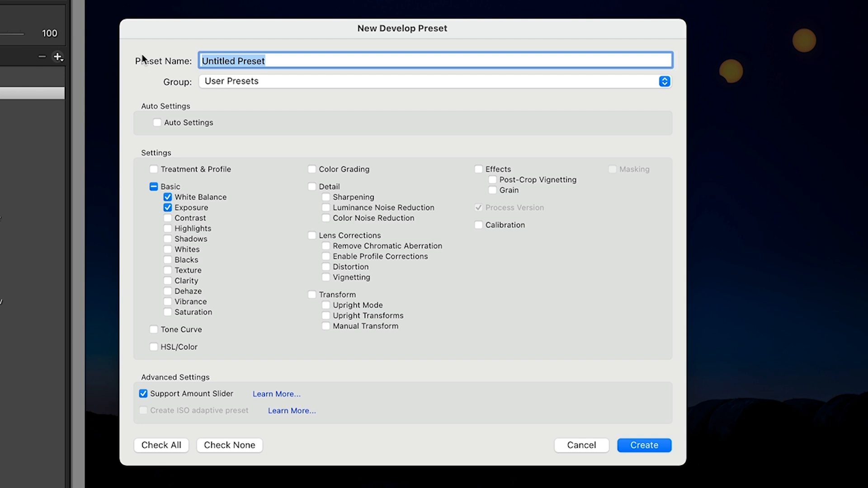
text(_t)
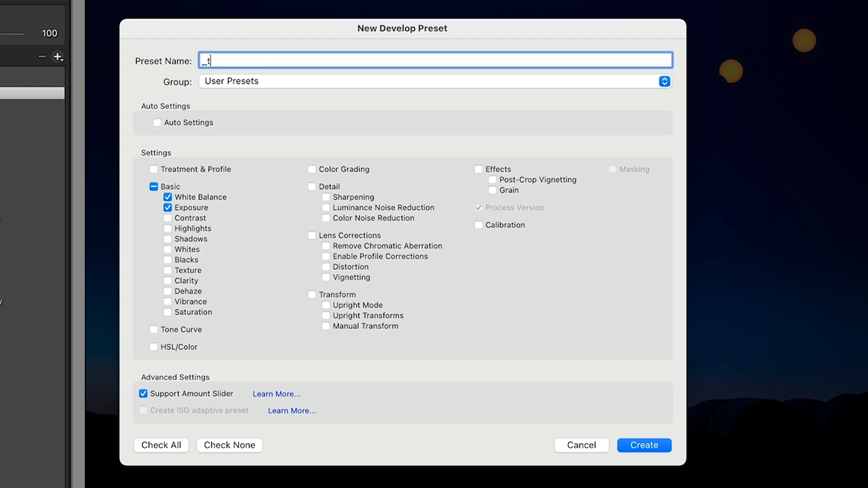
text(est)
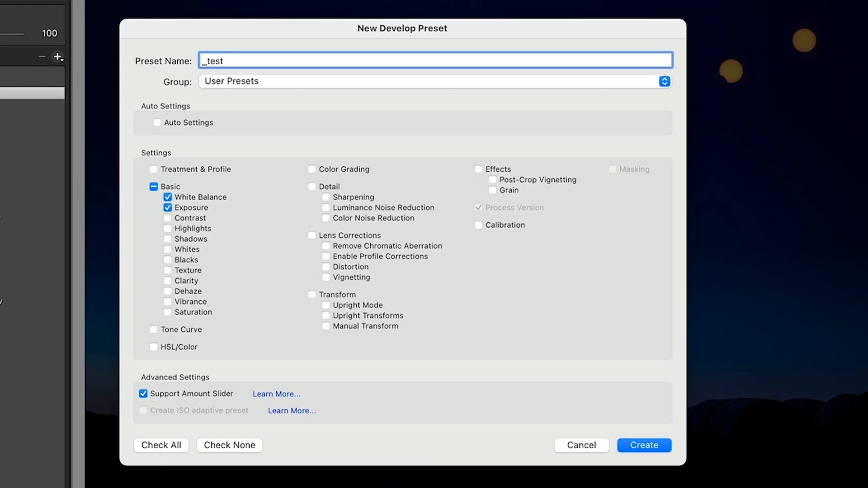
click(643, 445)
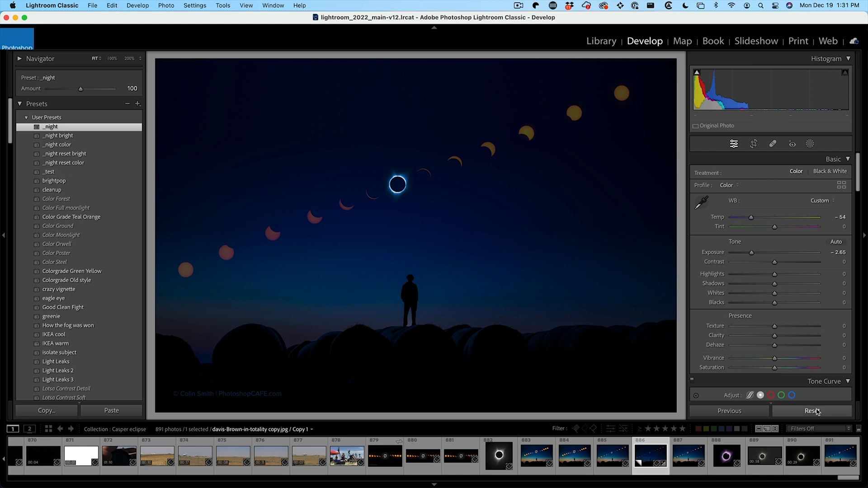
Step: Reset the photo, return Contrast to 0, and apply the _test preset for cool, dark look
click(811, 410)
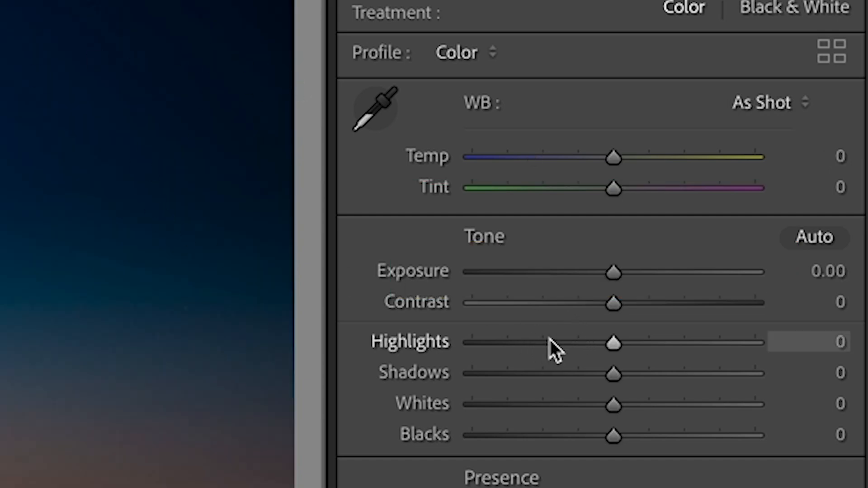
mouse_move(620, 323)
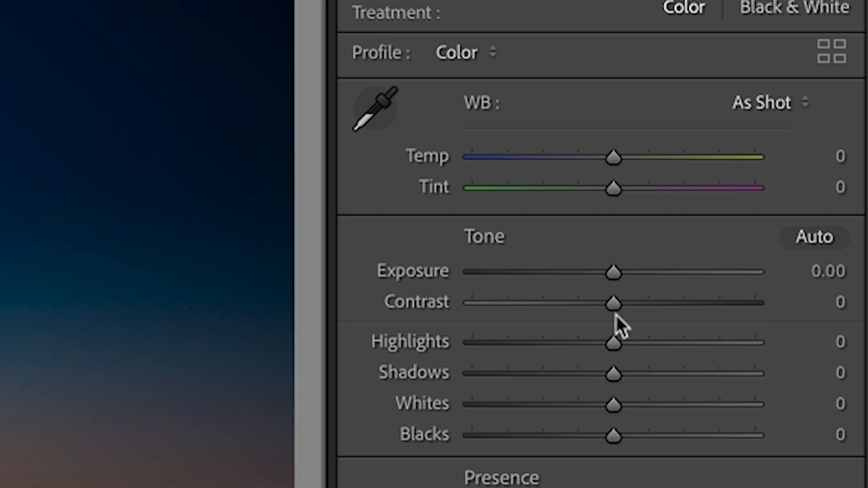
drag(613, 303, 472, 303)
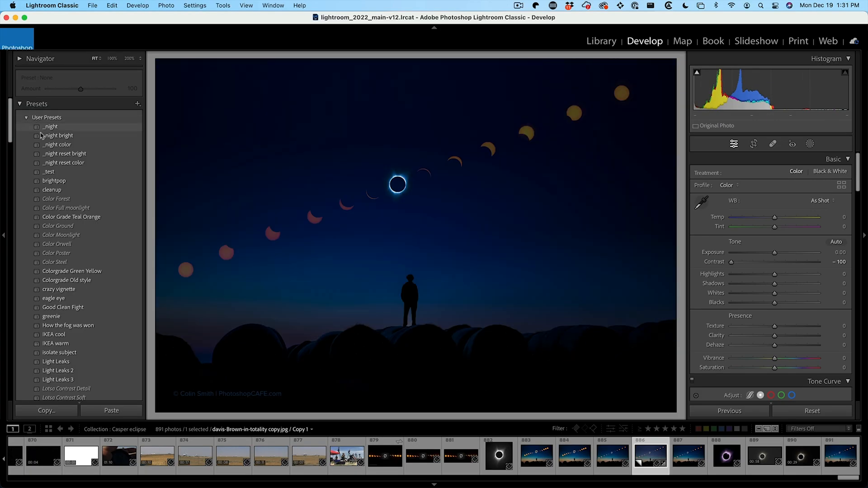
click(48, 172)
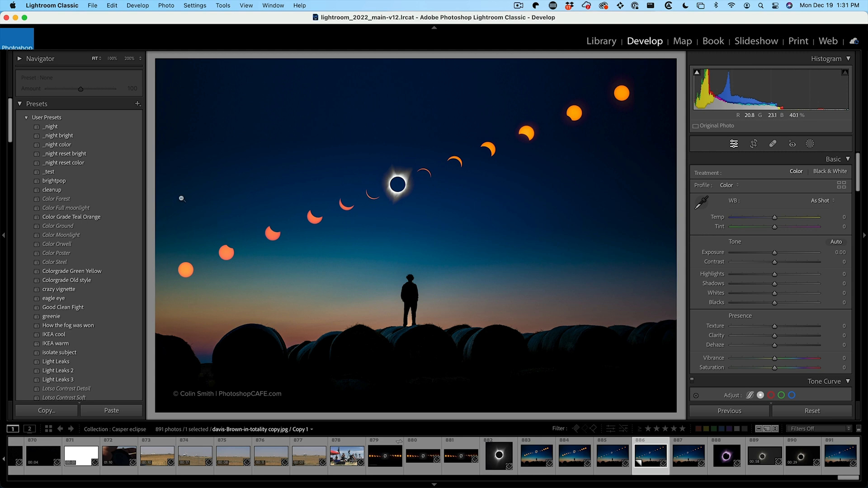
click(48, 172)
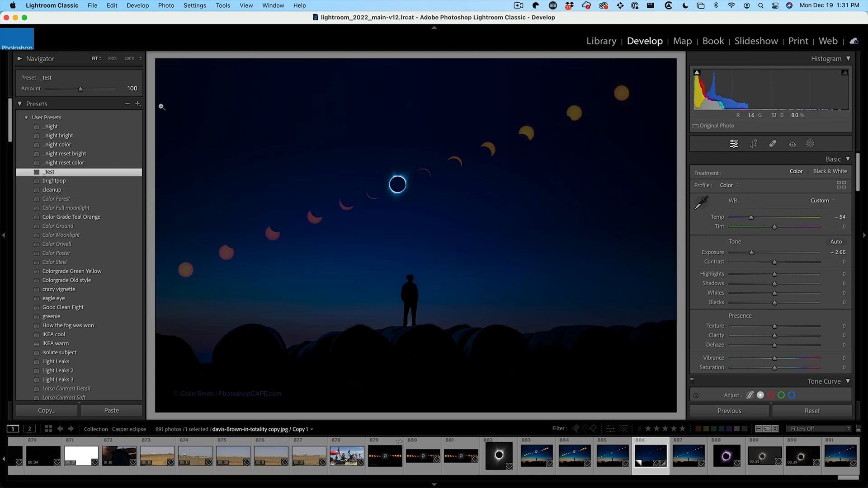
click(137, 103)
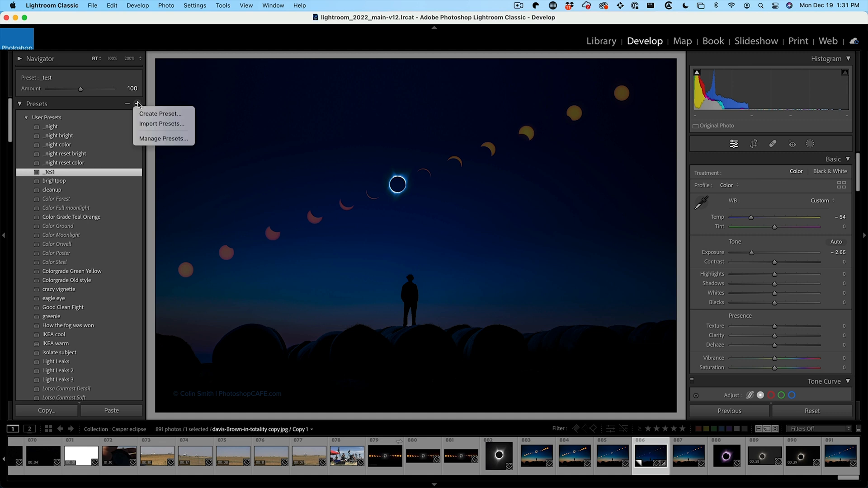
Step: Create preset _test-reset with Check All so it records every develop setting
click(160, 114)
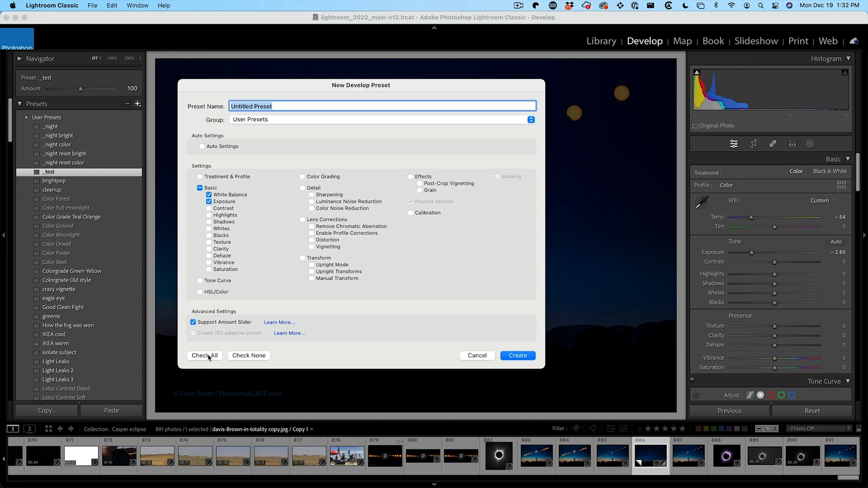
click(206, 355)
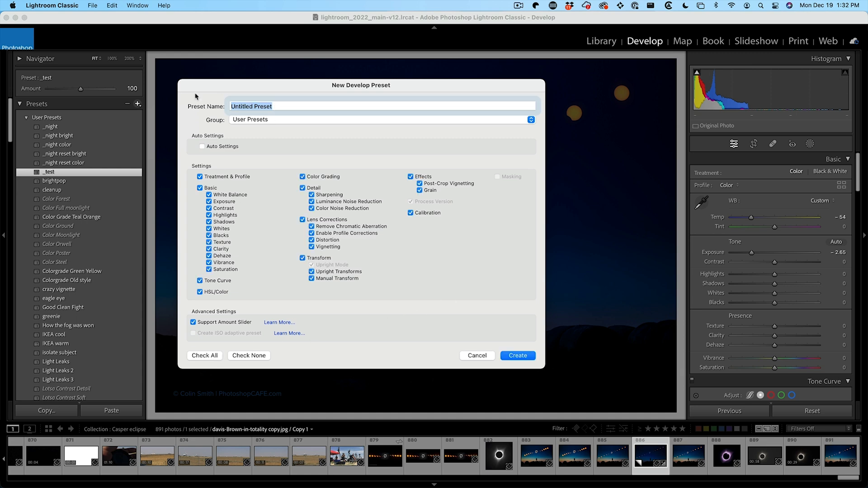
text(test-reset)
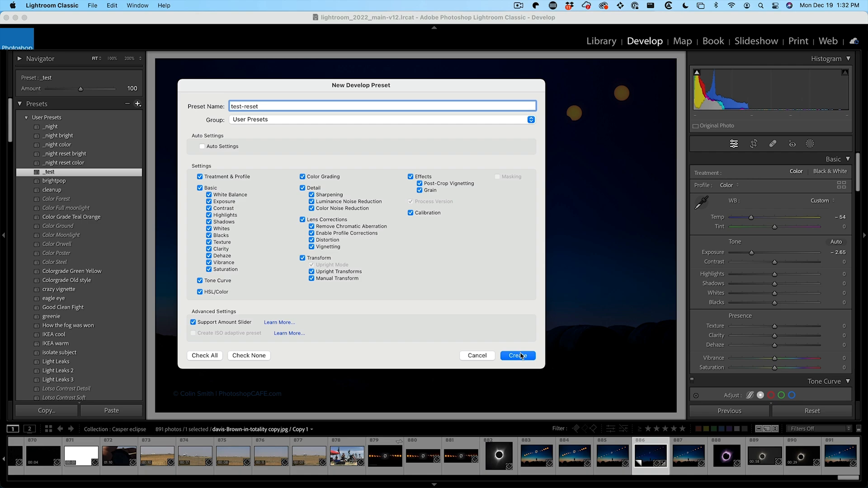
click(517, 356)
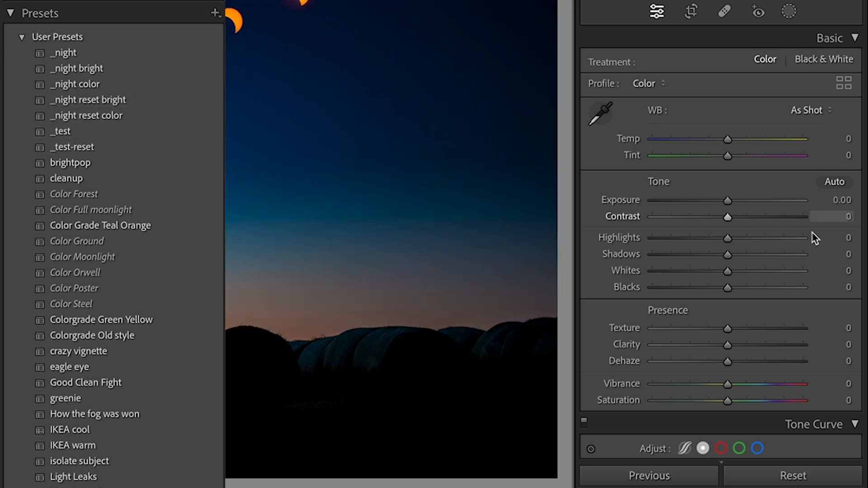
Step: Lower Contrast to -100, then apply _test-reset so contrast returns to 0 with cool, dark settings
drag(726, 216, 652, 216)
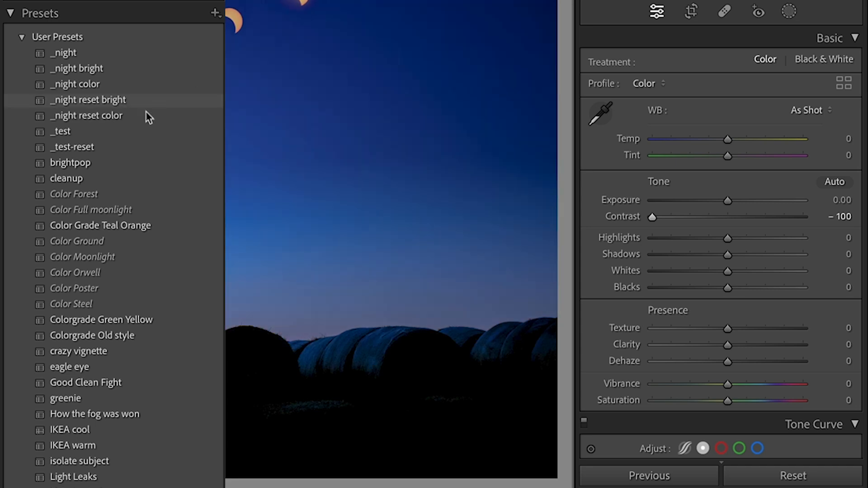
click(72, 146)
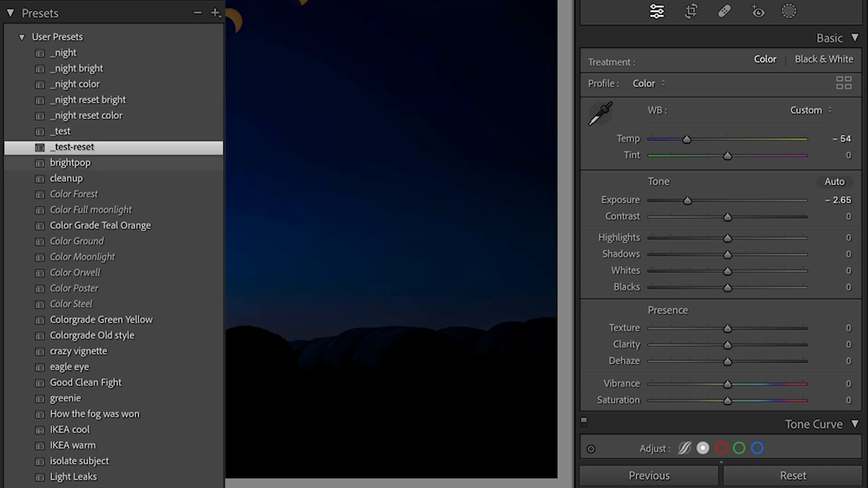
mouse_move(662, 137)
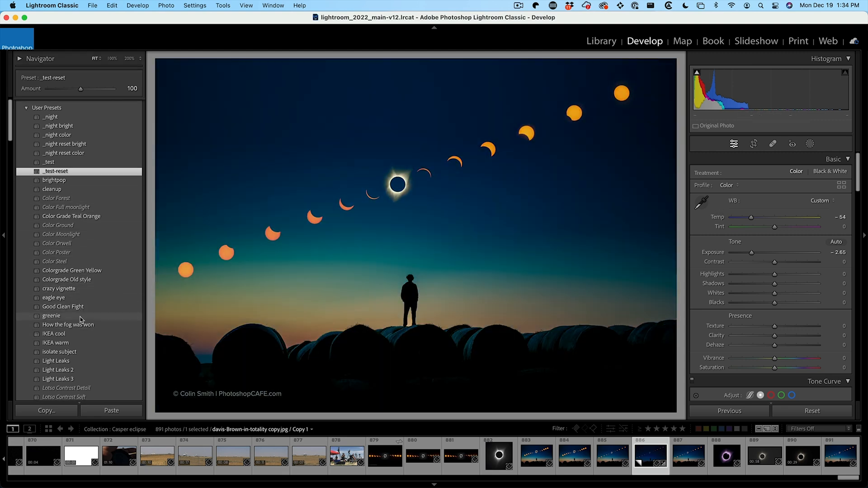
Step: Apply a light-leak preset and warm the Temp slider to +55
click(56, 360)
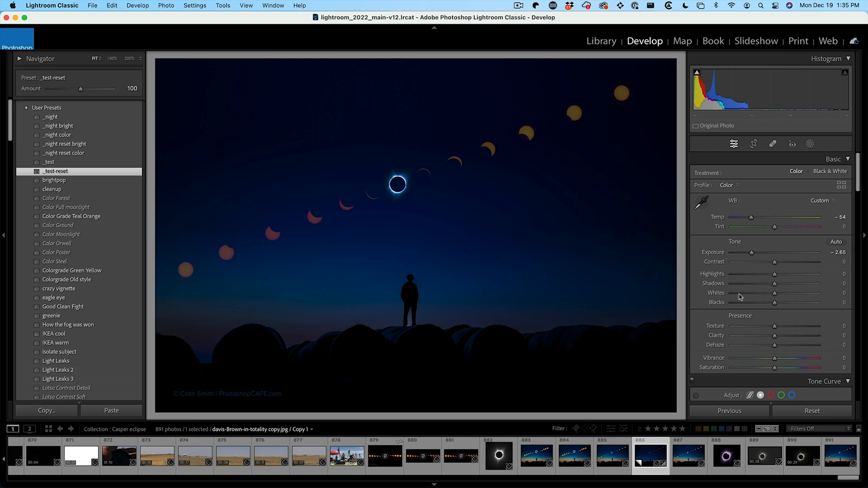
drag(750, 217, 797, 217)
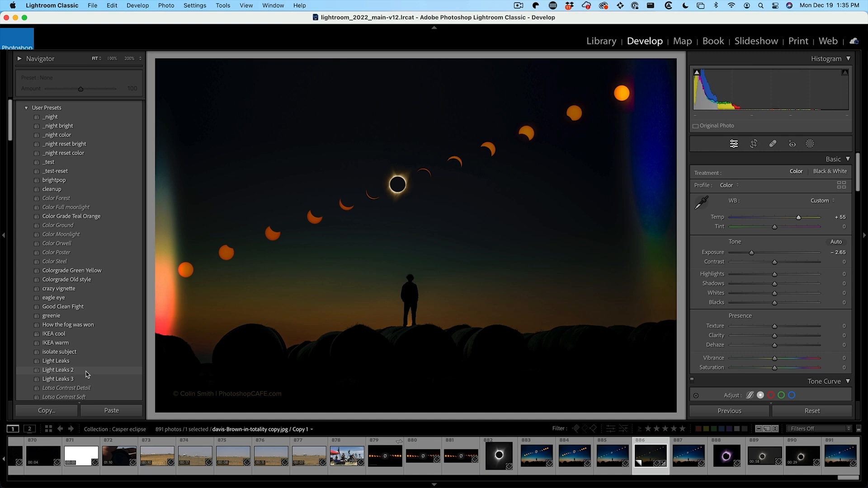
Step: Apply a different light-leak preset and cool the Temp slider to -63
click(56, 361)
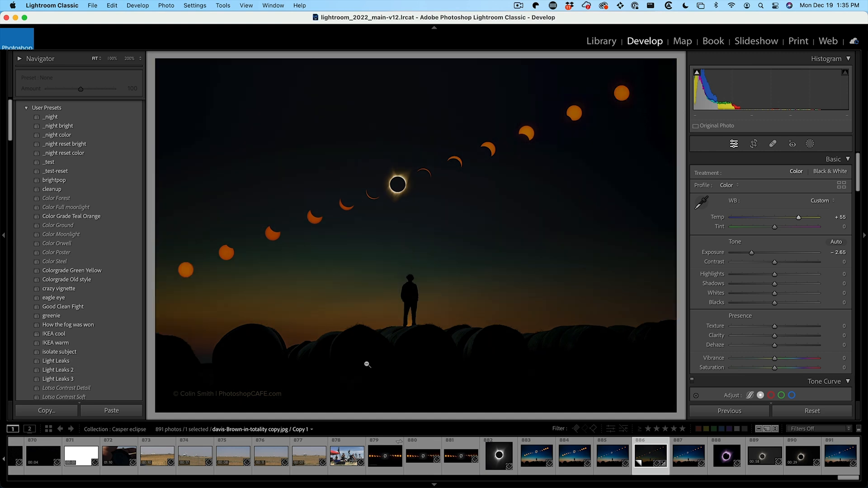
drag(797, 216, 774, 216)
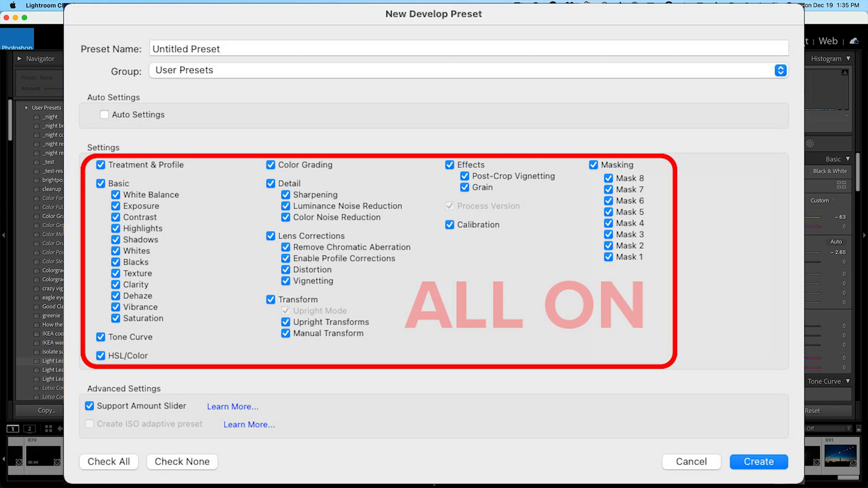
click(757, 462)
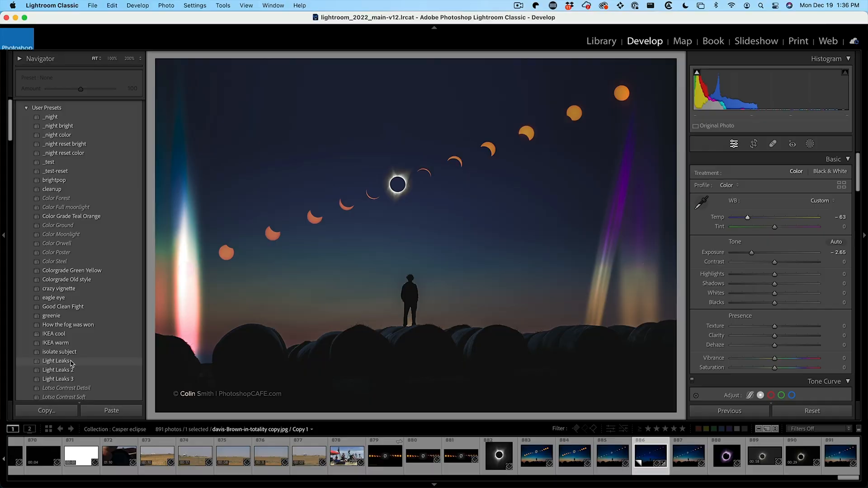
Step: Apply Light Leaks 2 and save the result as a new user preset LL2-R
click(57, 378)
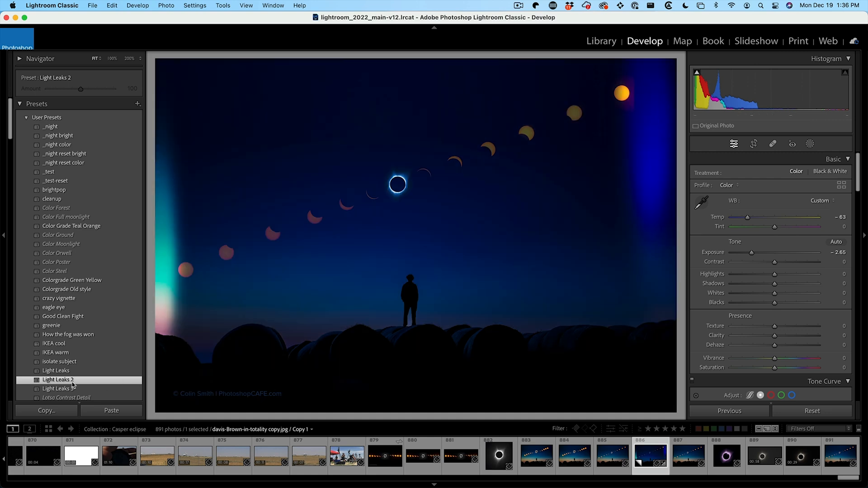
click(137, 104)
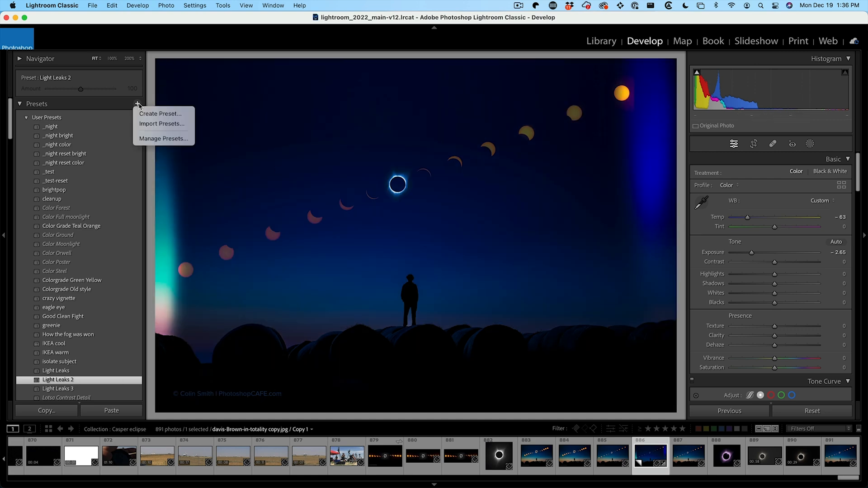
click(410, 130)
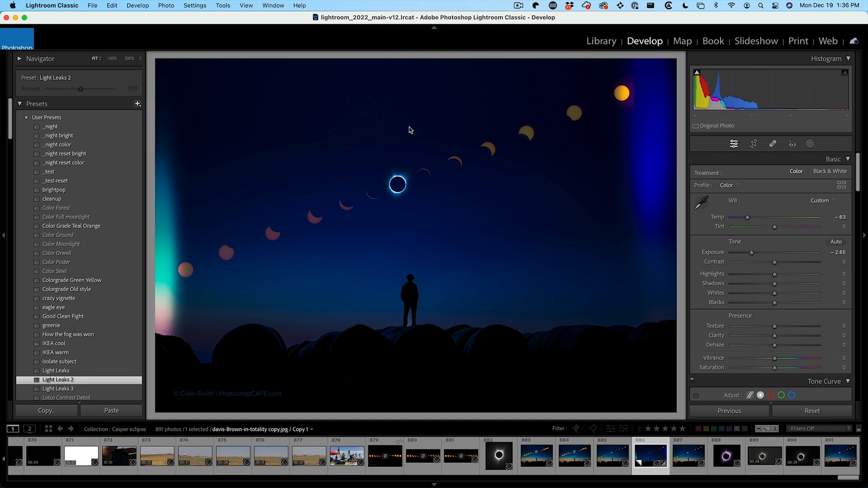
click(137, 104)
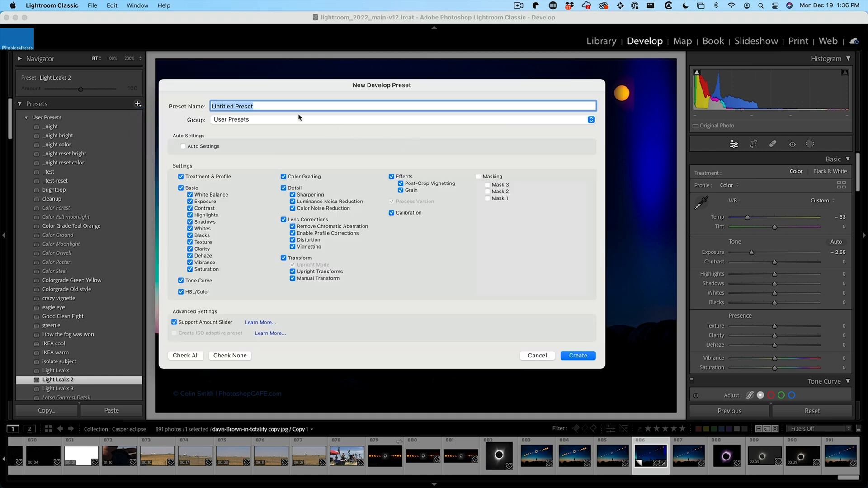
text(LL2)
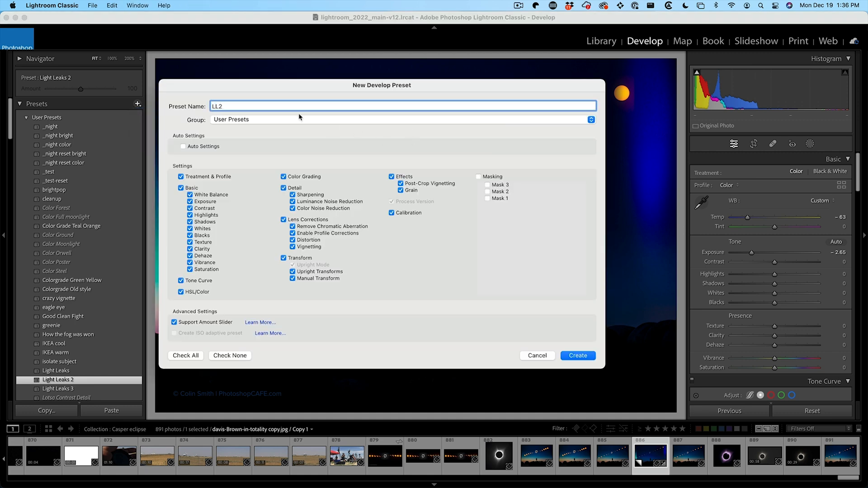
text(-R)
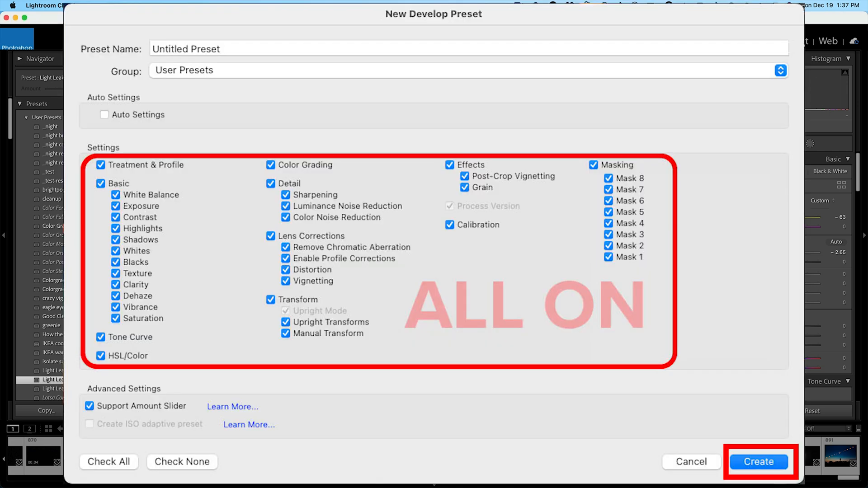
click(758, 462)
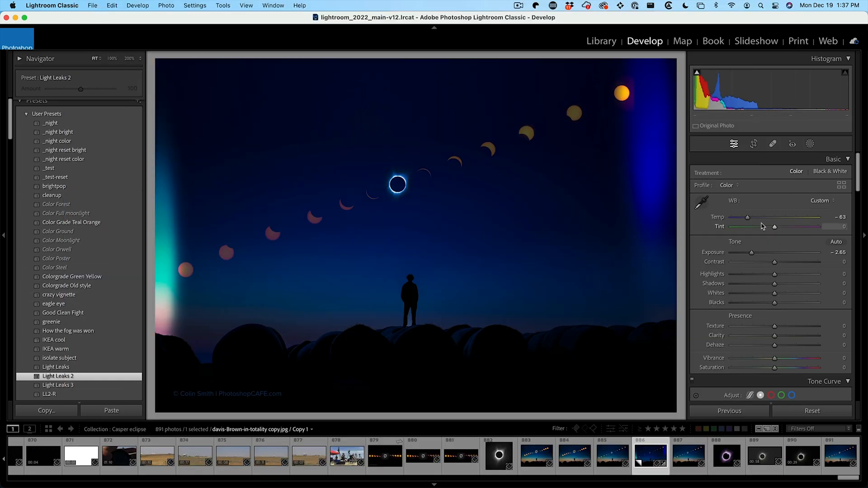
Step: Warm the white balance Temp to +49
drag(748, 216, 795, 216)
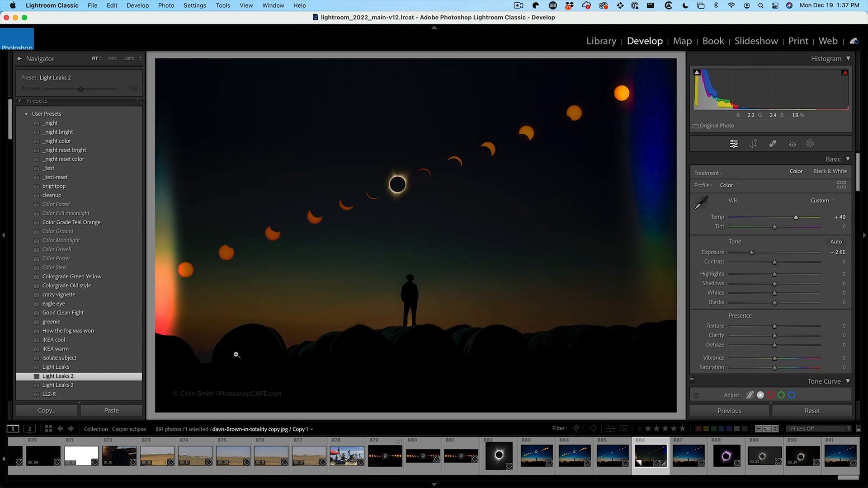